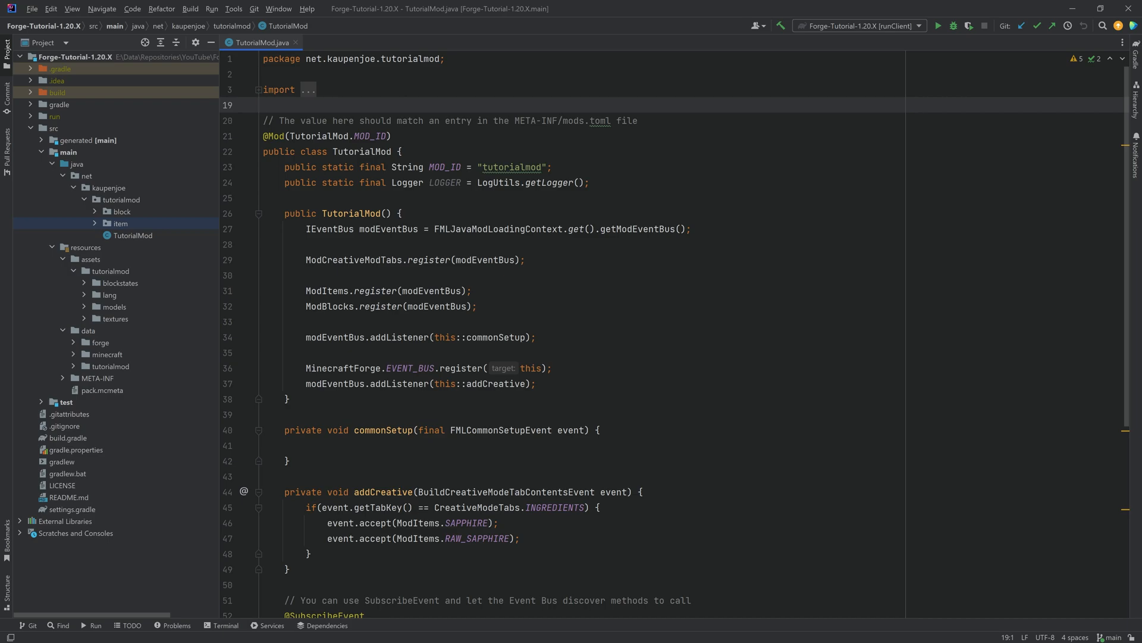
# - Expand the item package in the Project tree to reveal the custom package
pyautogui.click(263, 105)
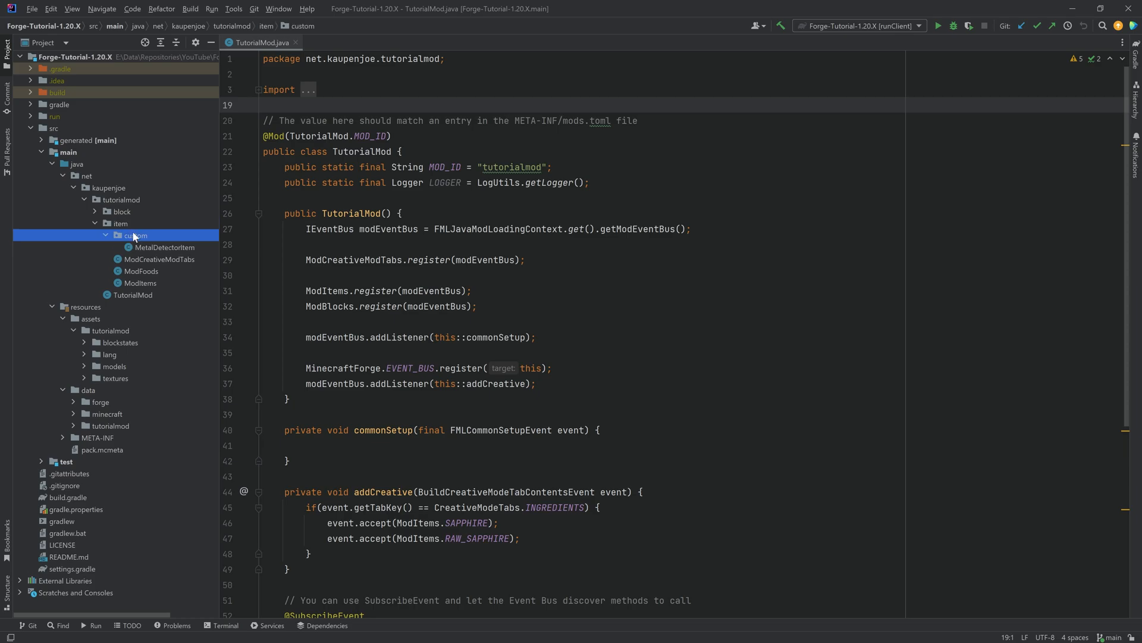
pyautogui.moveTo(146, 236)
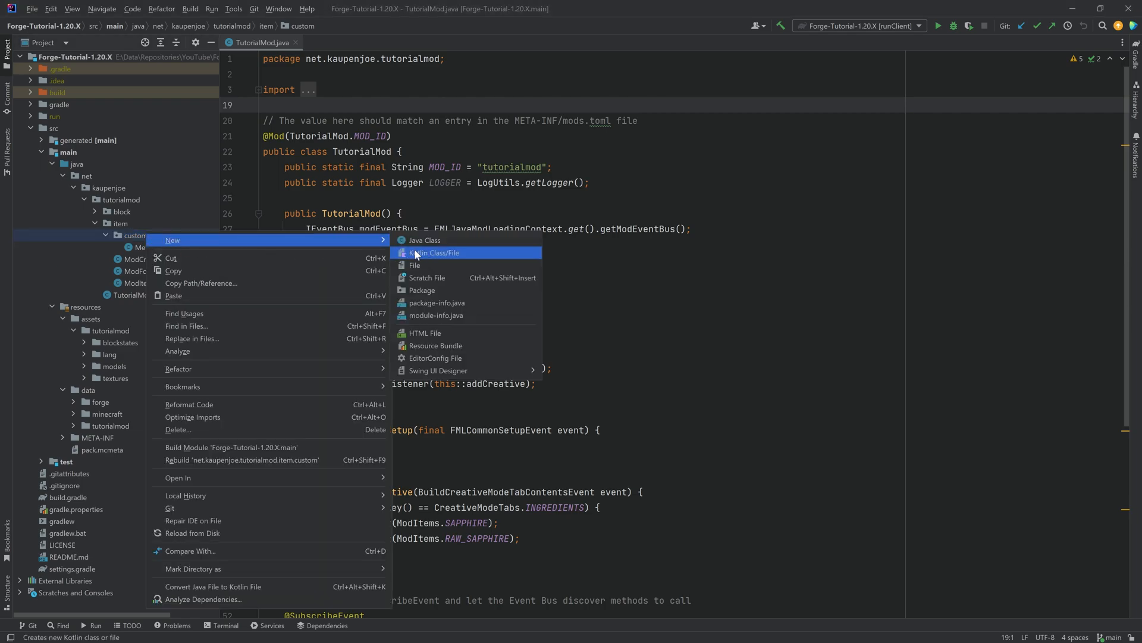
# - Create FuelItem with a burnTime field defaulting to 0, assigned from an int constructor parameter
pyautogui.click(424, 240)
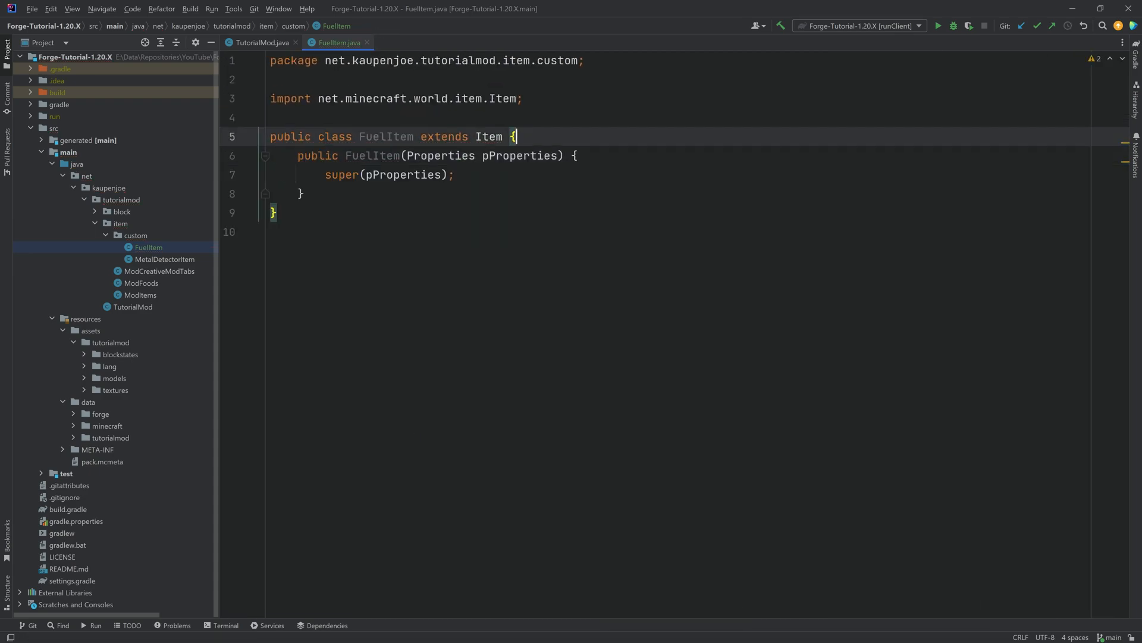
pyautogui.write('pri')
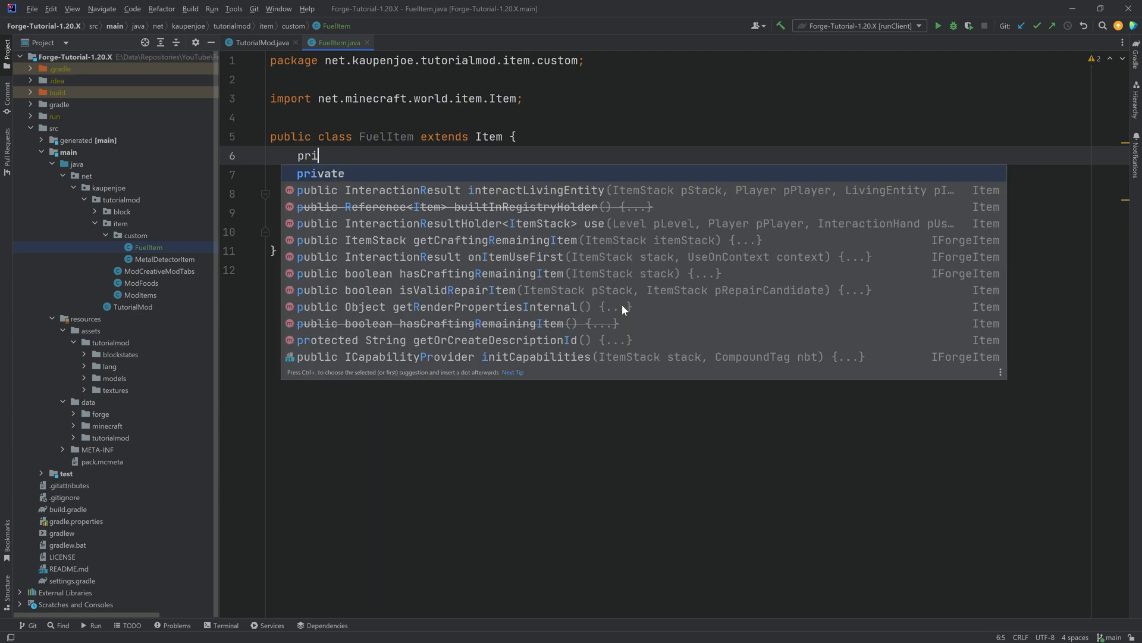
pyautogui.write('vate int burnt')
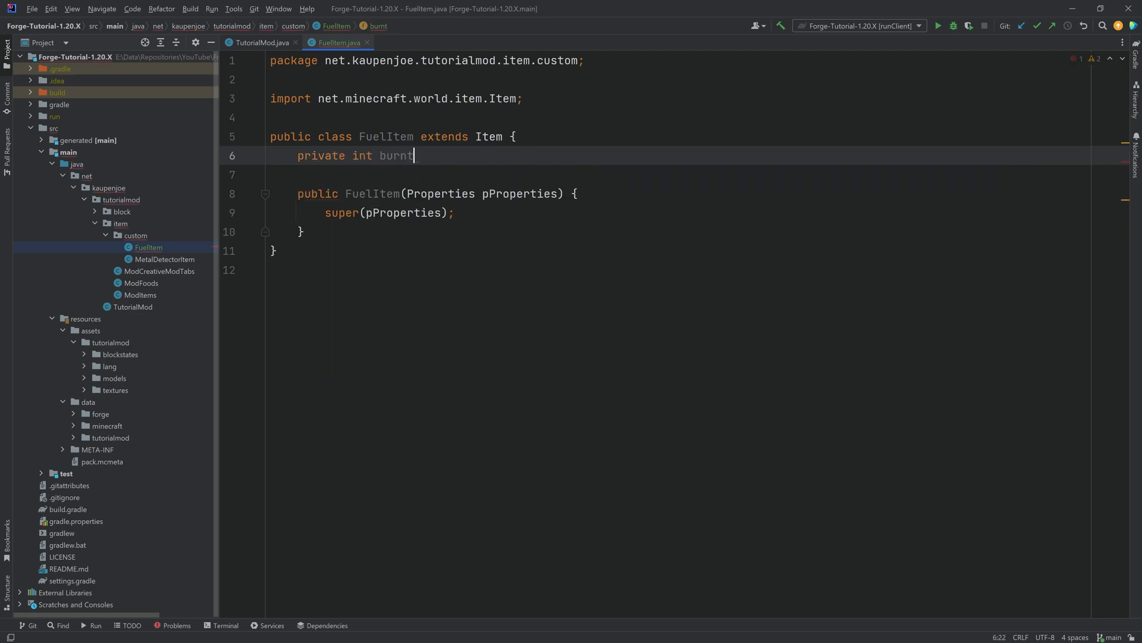
pyautogui.write('Time = 0;')
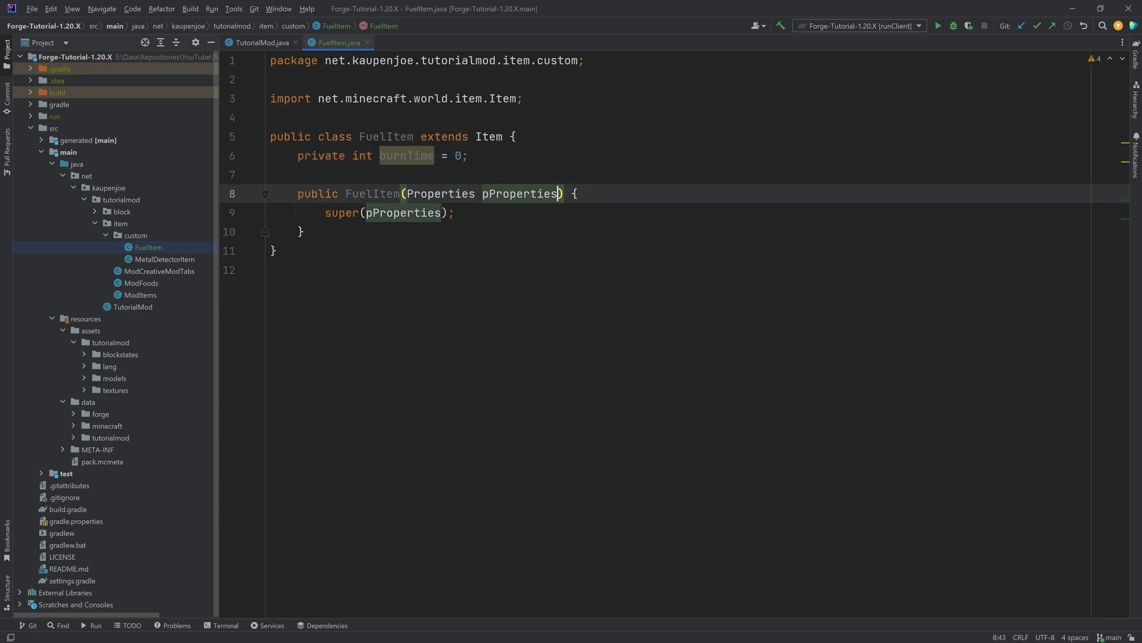
pyautogui.write(', int')
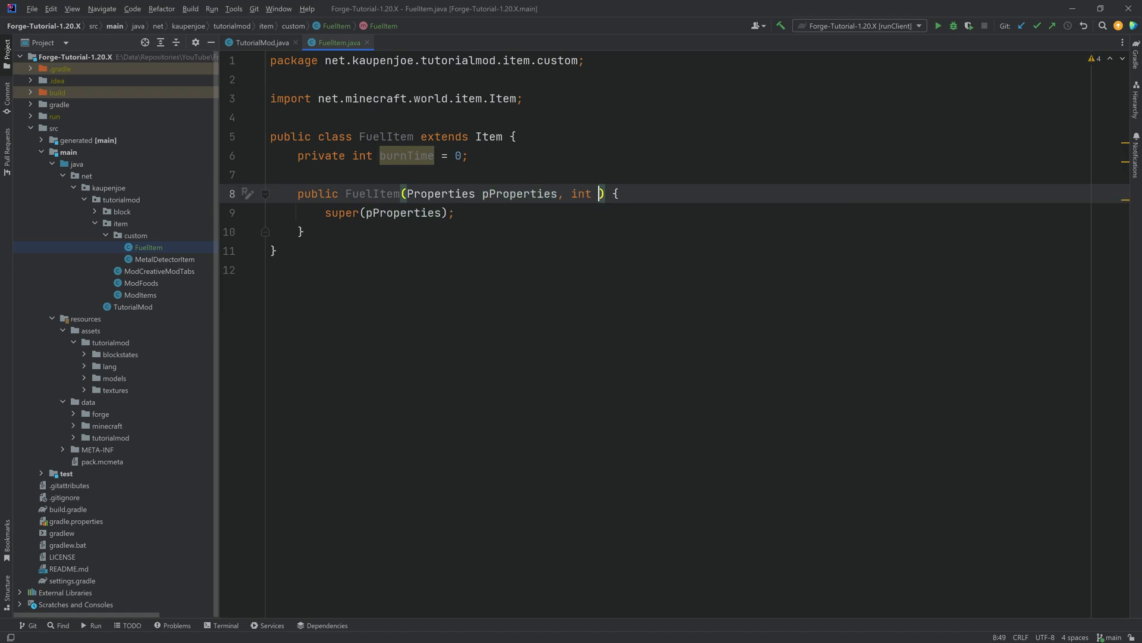
pyautogui.write('burnTime')
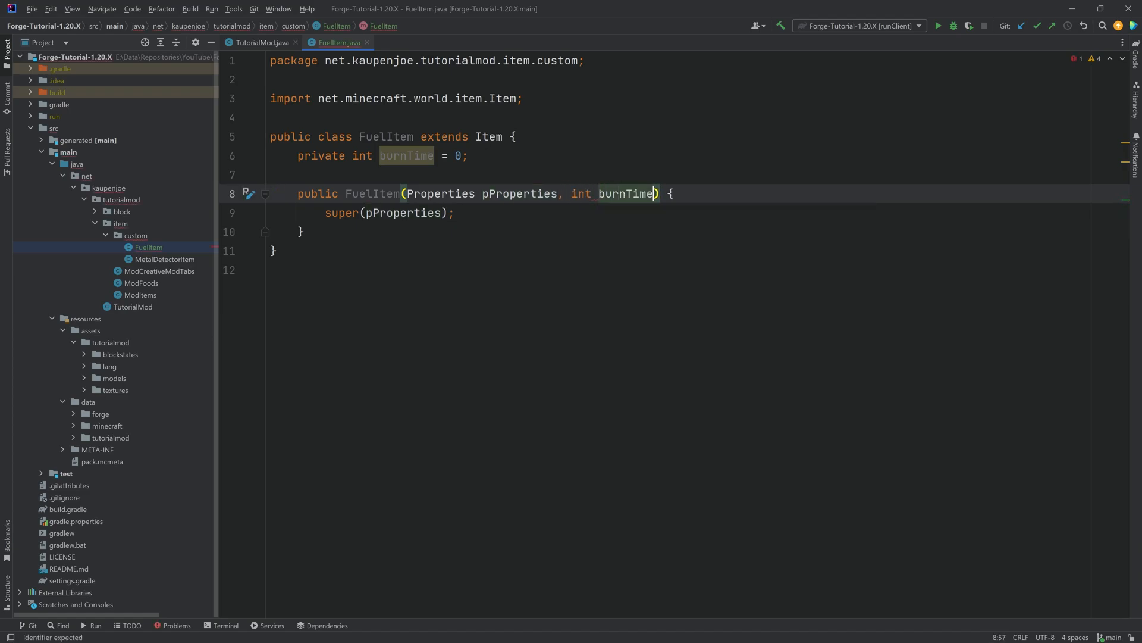
pyautogui.write('this.burnTime')
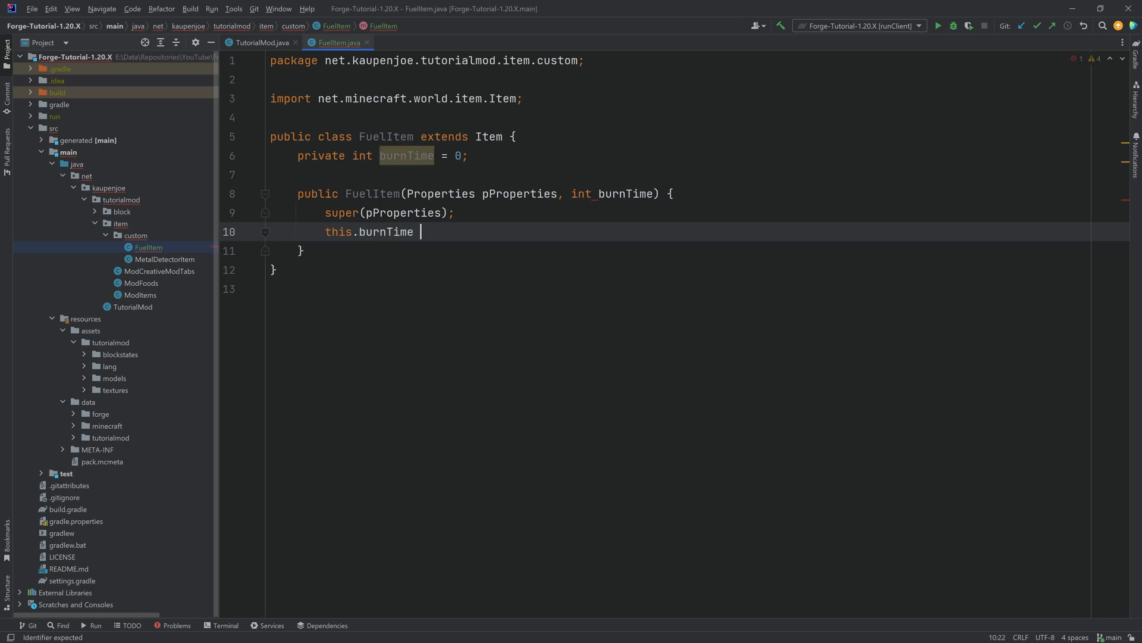
pyautogui.write('= burnTime;')
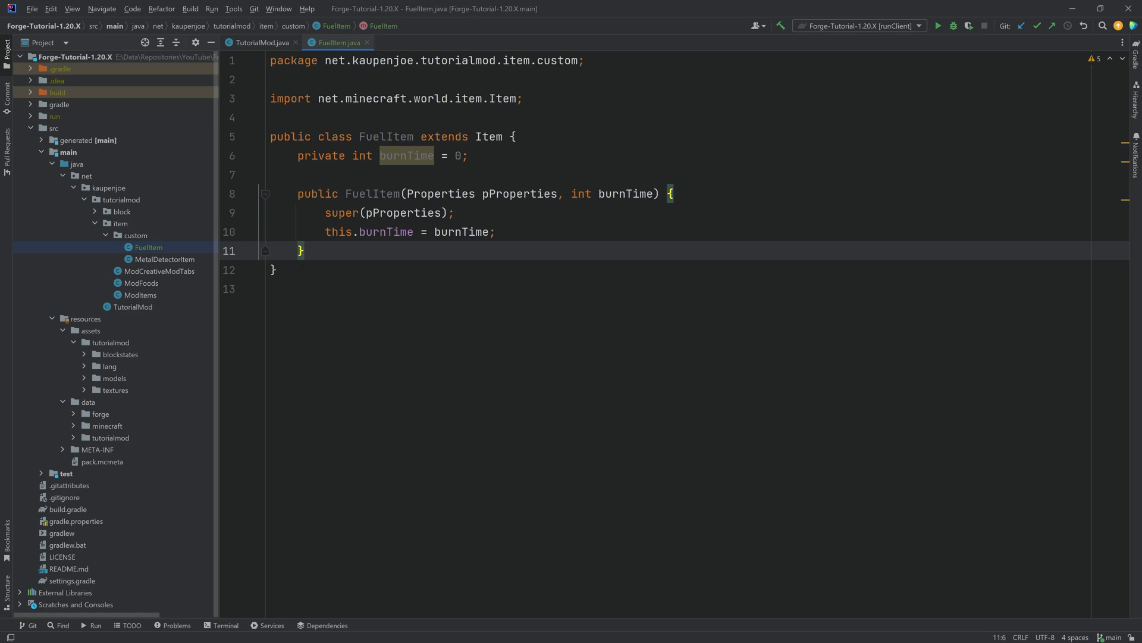
# - Override getBurnTime(ItemStack, RecipeType) in FuelItem to return this.burnTime
pyautogui.write('gezt')
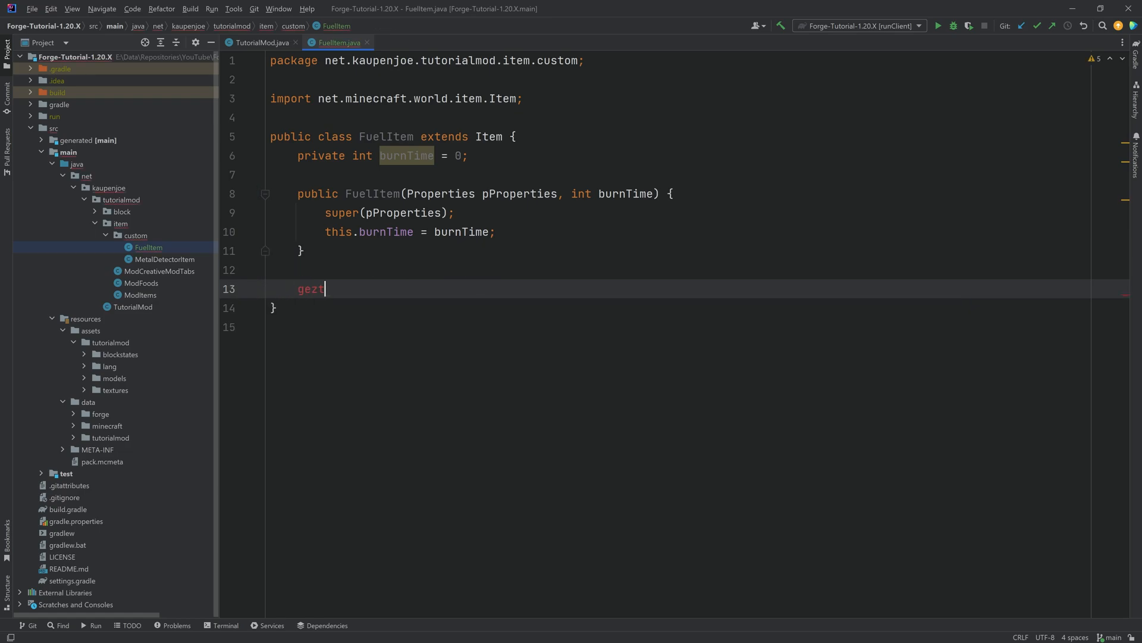
pyautogui.write('get')
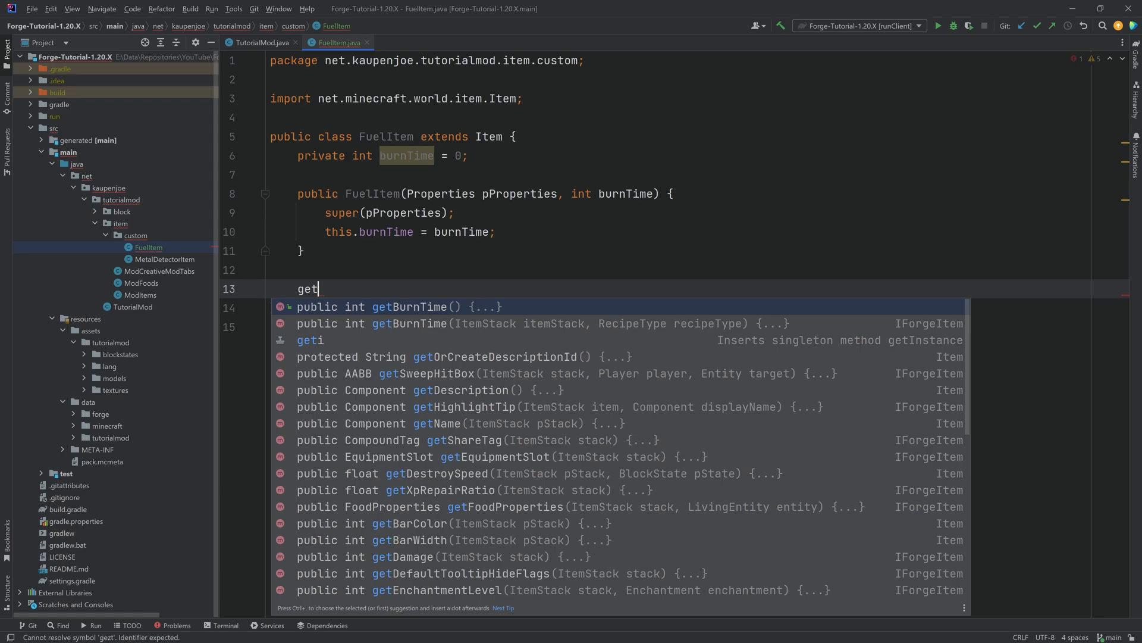
pyautogui.moveTo(561, 323)
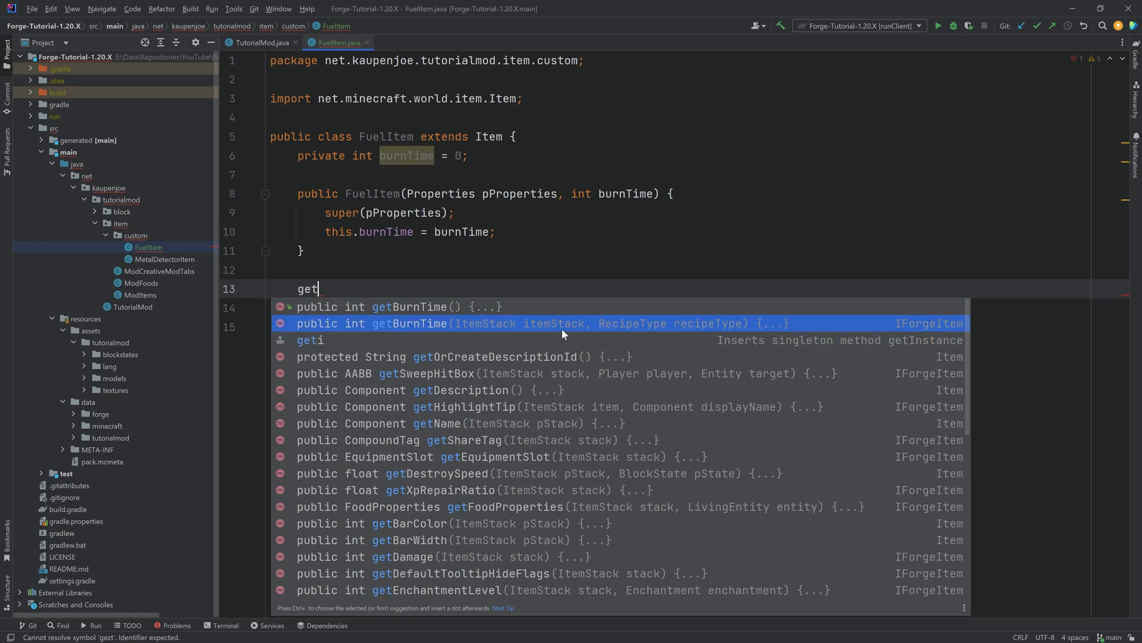
pyautogui.moveTo(740, 325)
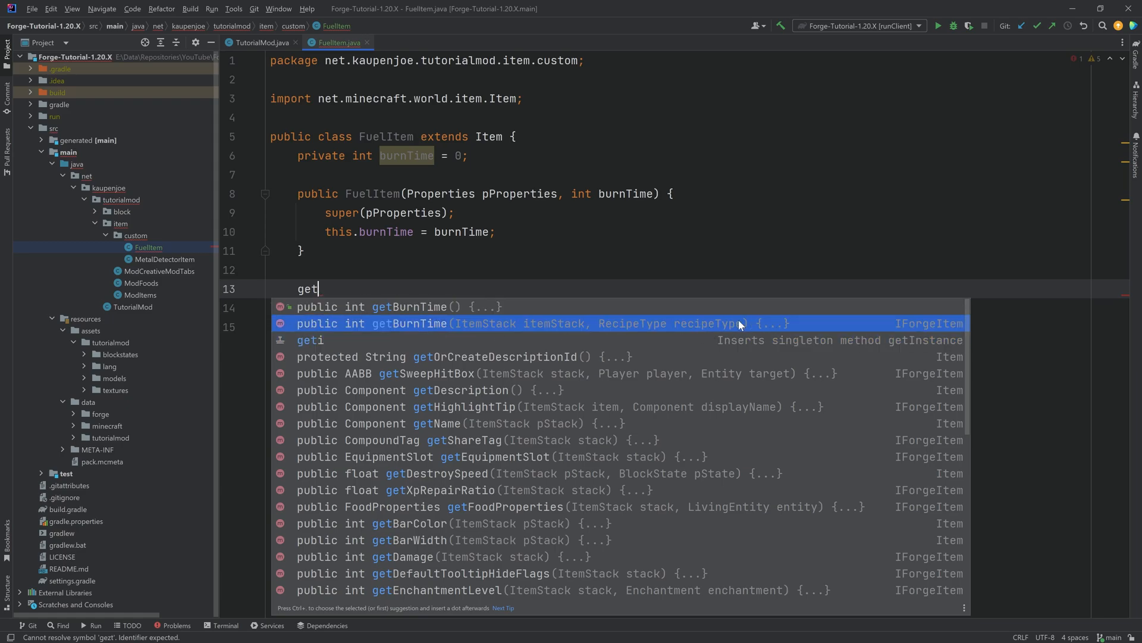
pyautogui.click(525, 323)
pyautogui.write('return this.burnTime;')
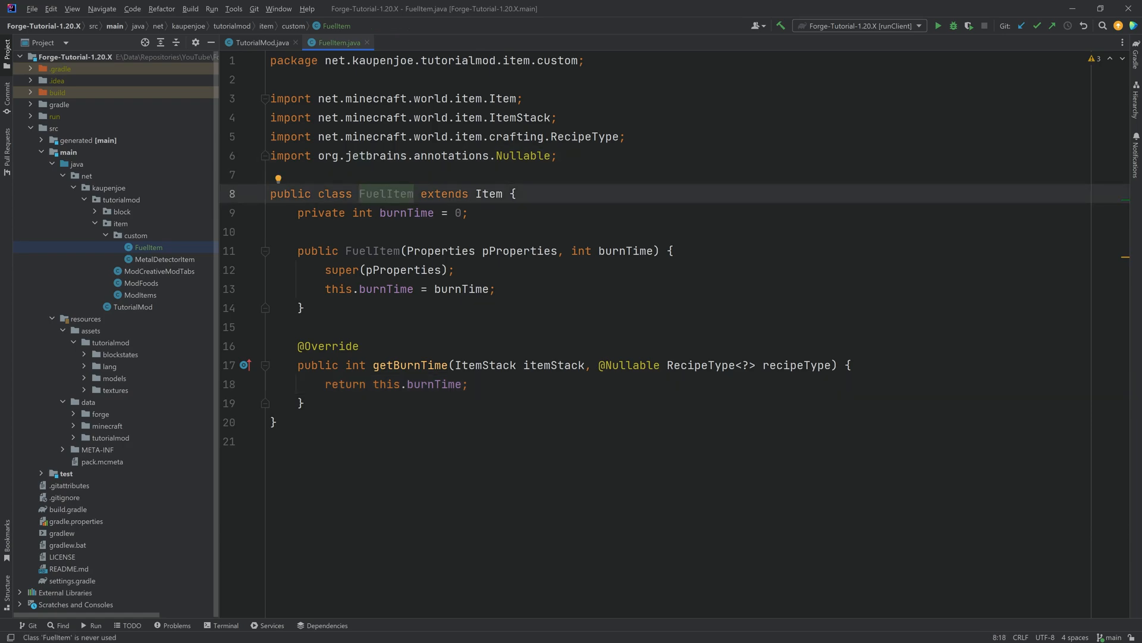
pyautogui.click(613, 251)
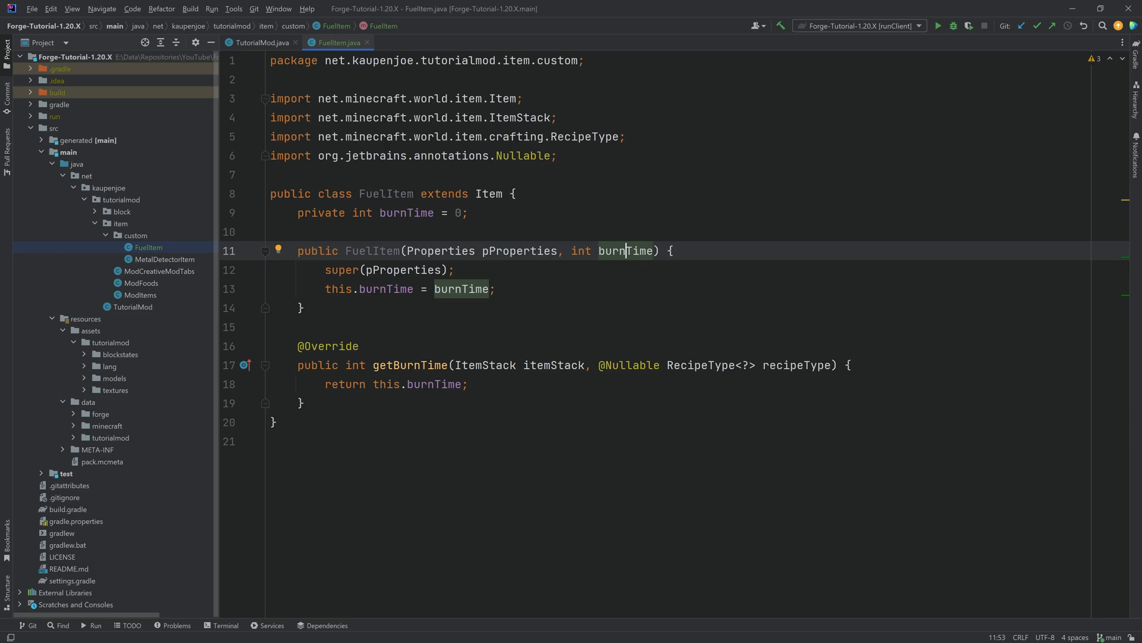
# - In ModItems, add PINE_CONE named pine_cone as a FuelItem with burn time 400
pyautogui.click(409, 43)
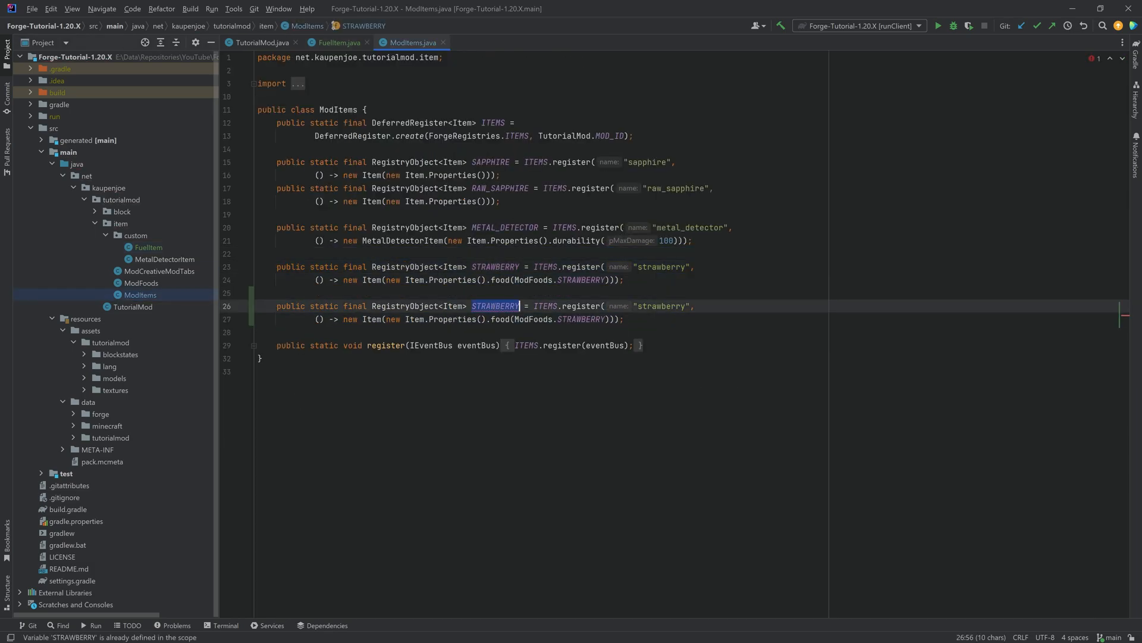
pyautogui.write('PINE_CONE')
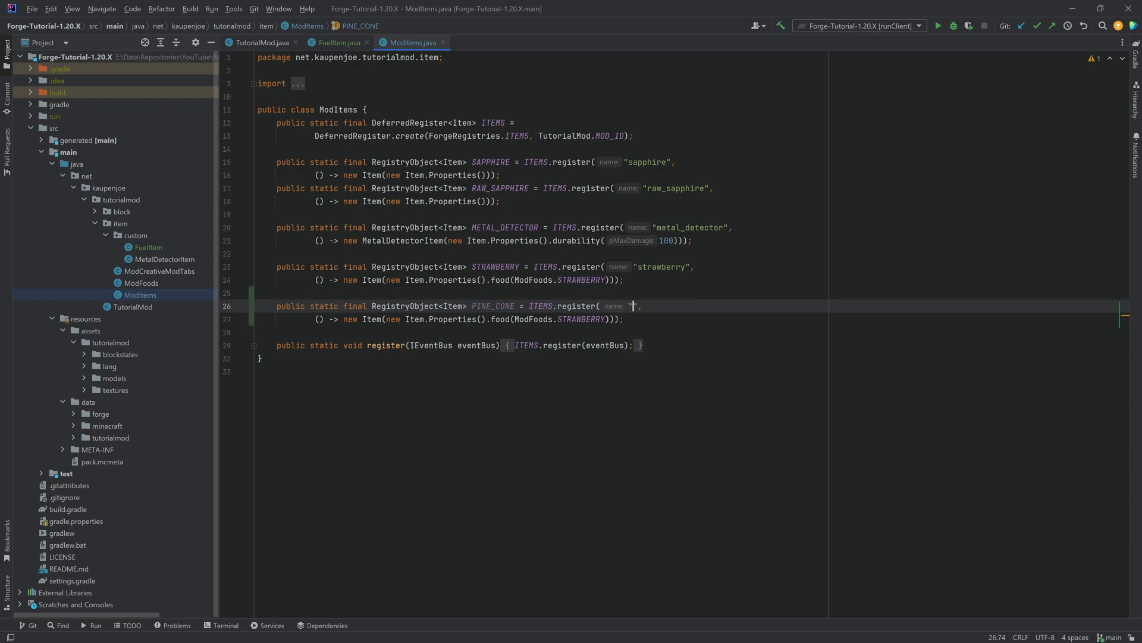
pyautogui.write('p')
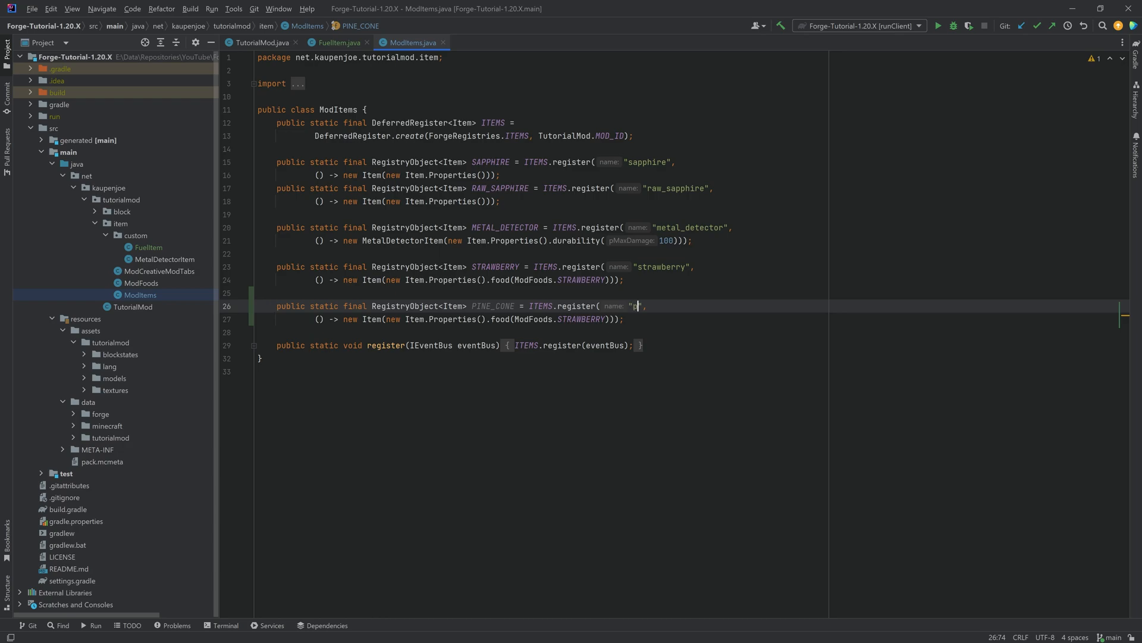
pyautogui.write('ine_cone')
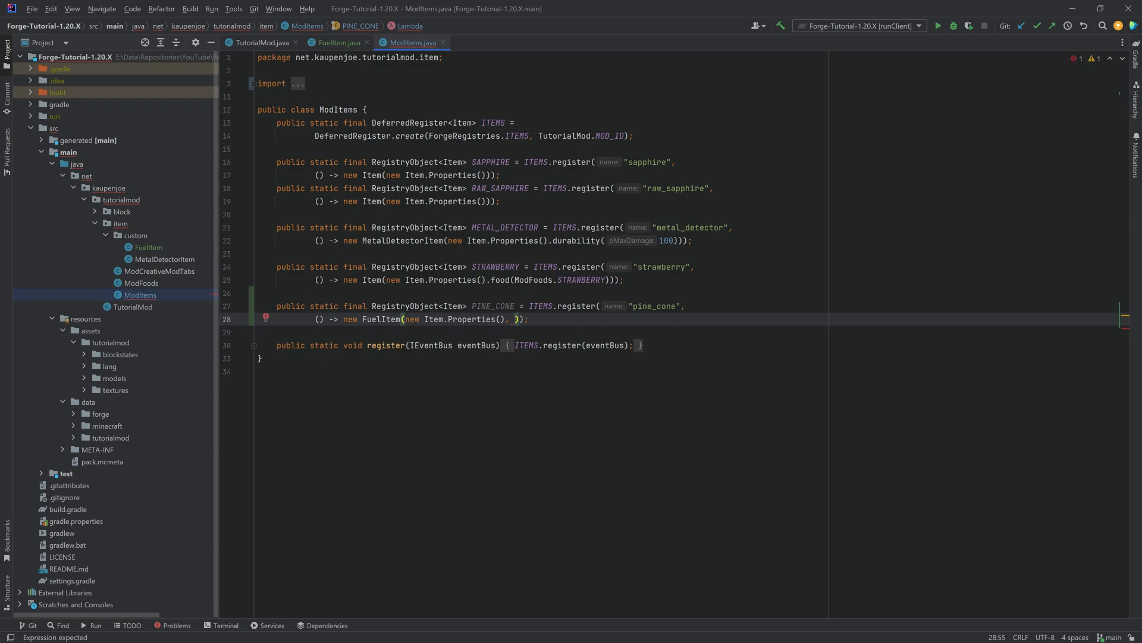
pyautogui.write('400')
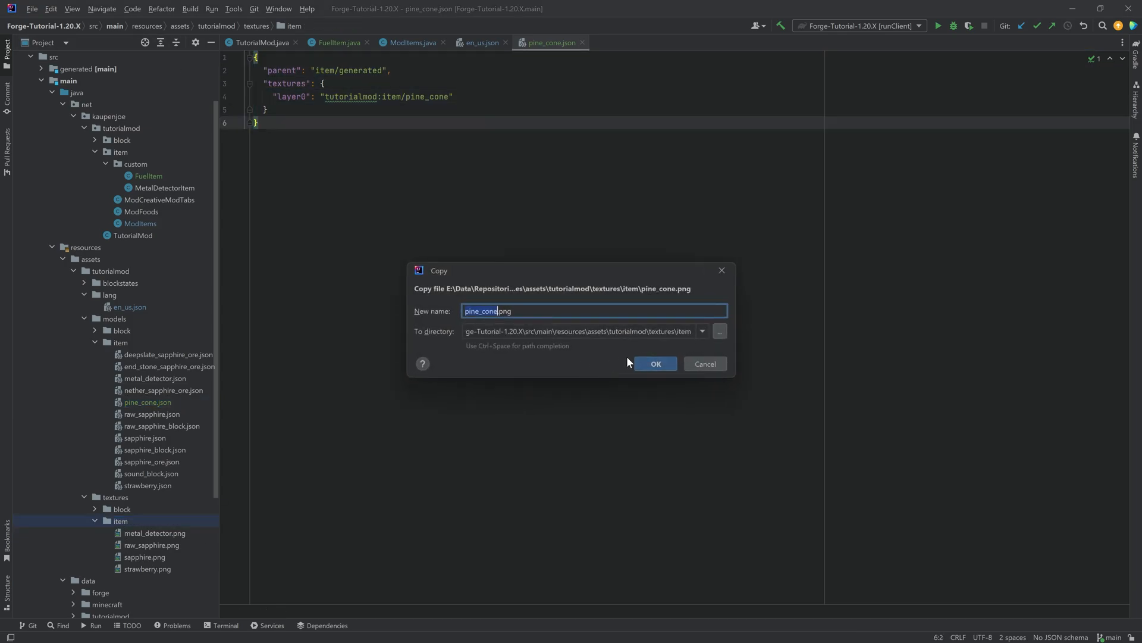
# - Save the texture as pine_cone.png and add PINE_CONE to ModCreativeModTabs' creative tab
pyautogui.click(654, 364)
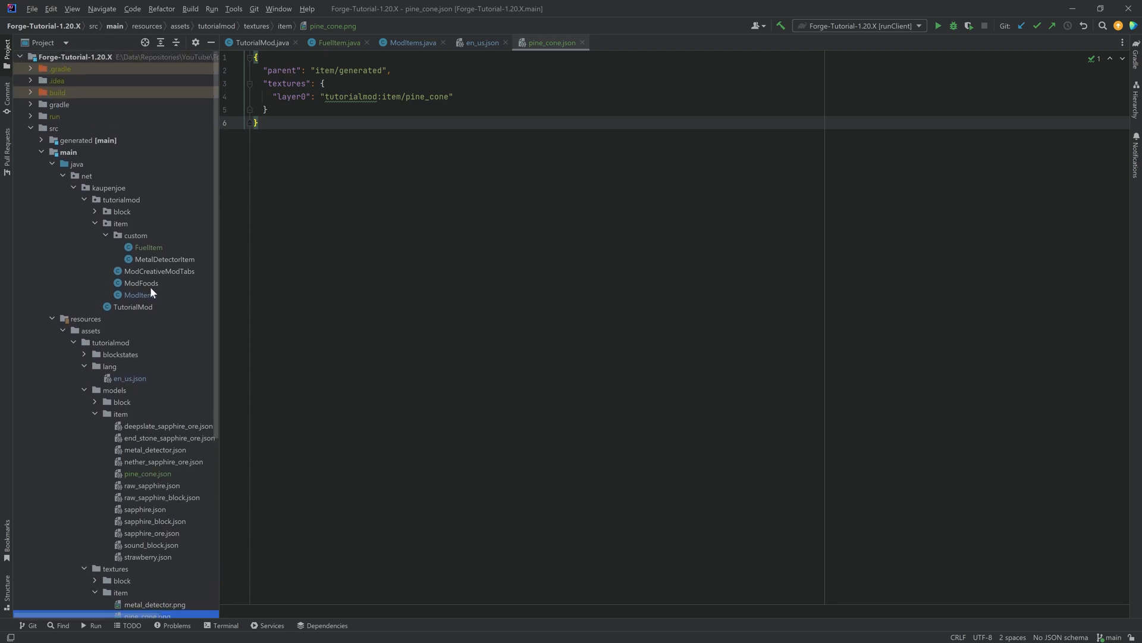
pyautogui.doubleClick(160, 271)
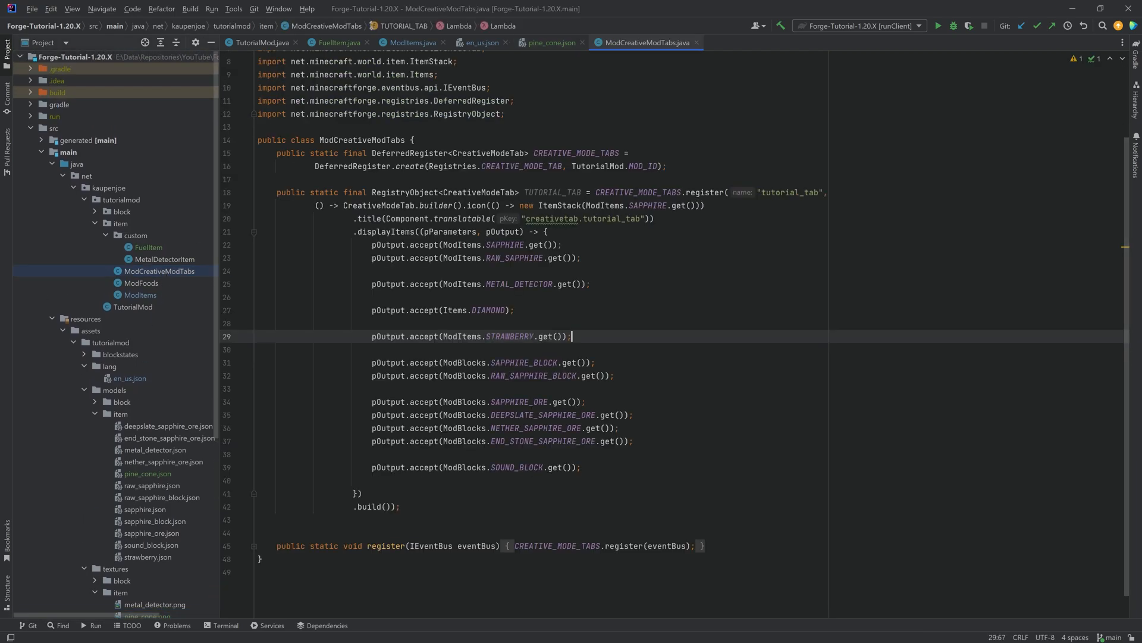
pyautogui.write('pOutput.accept(ModItems.PINE_CONE.get());')
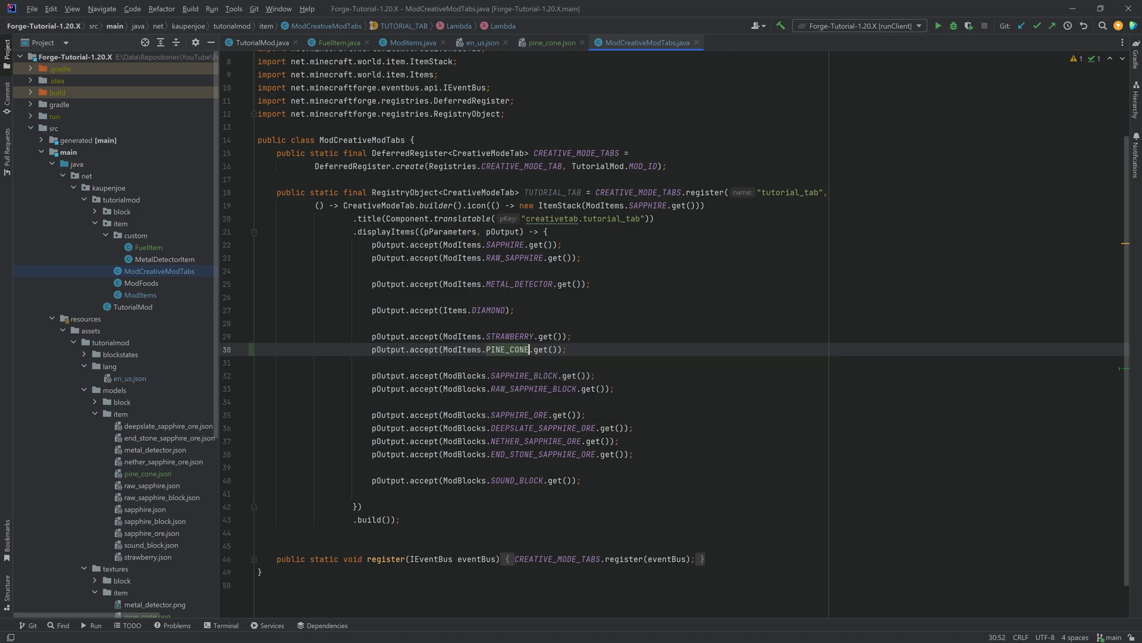